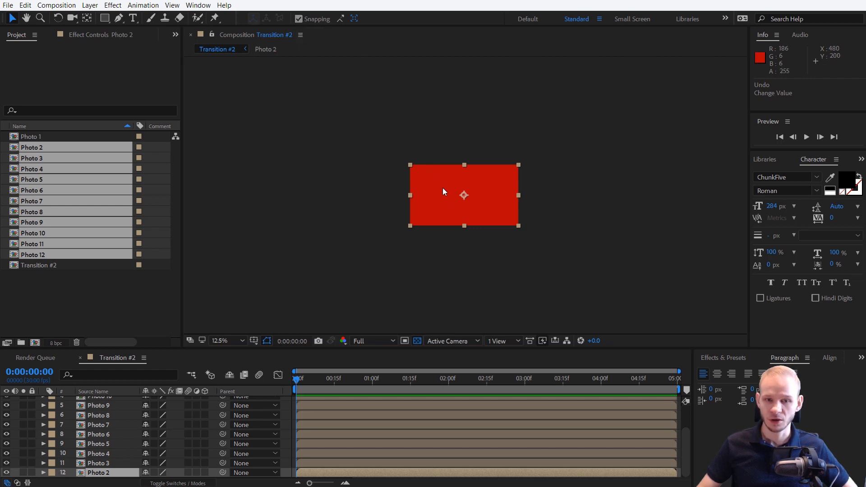
# Drag the Photo 2 layer right to Position 1200, 540, off alignment with the red layer.
pyautogui.moveTo(464, 195); pyautogui.dragTo(464, 175)
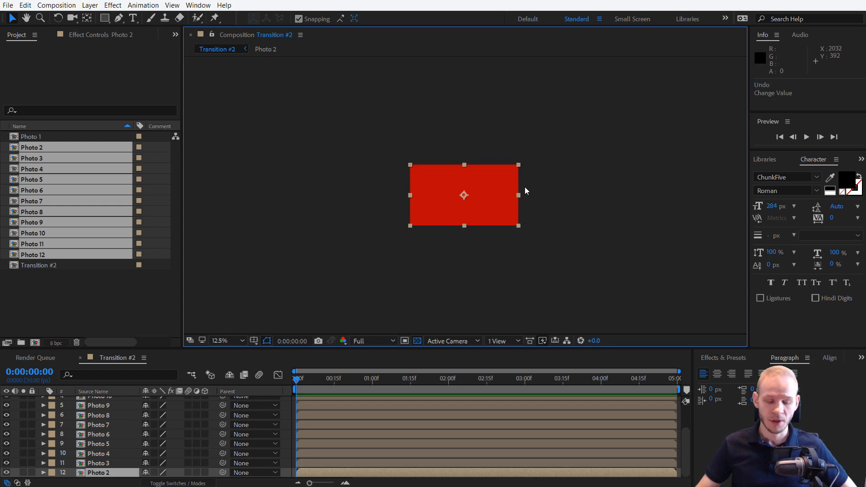
pyautogui.moveTo(539, 278)
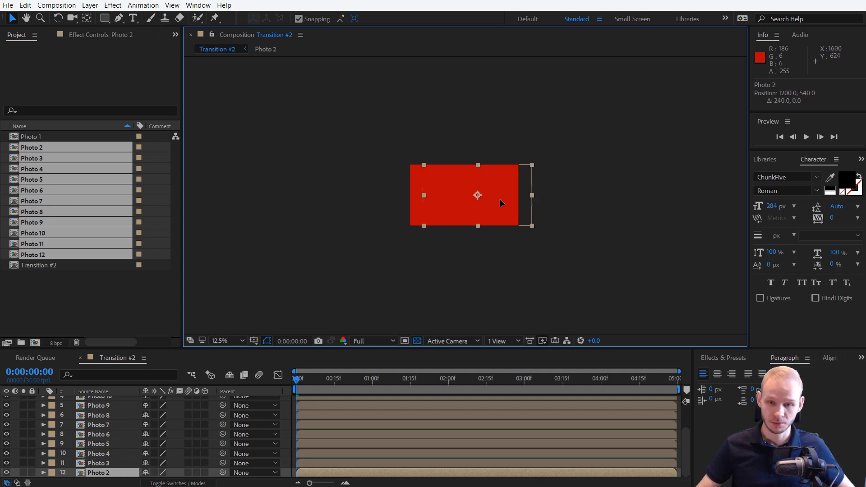
# Drag Photo 2 left, back right, then up to sit centred above the red solid.
pyautogui.moveTo(477, 195); pyautogui.dragTo(464, 195)
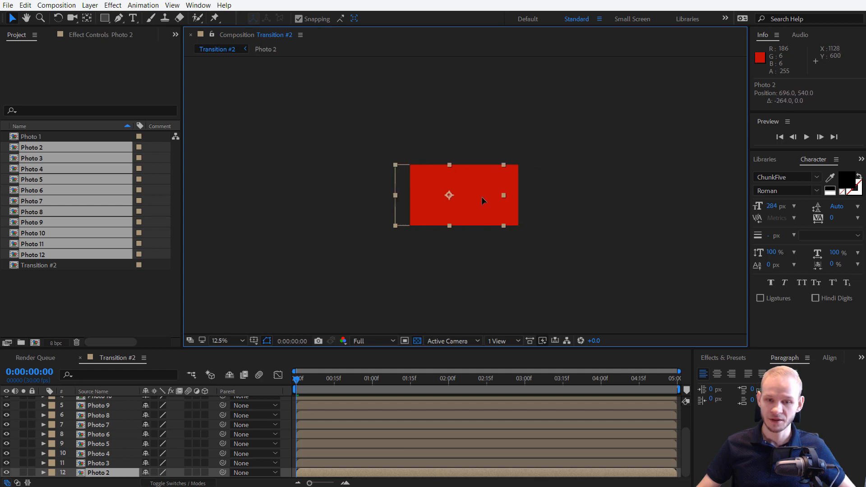
pyautogui.moveTo(449, 193); pyautogui.dragTo(464, 148)
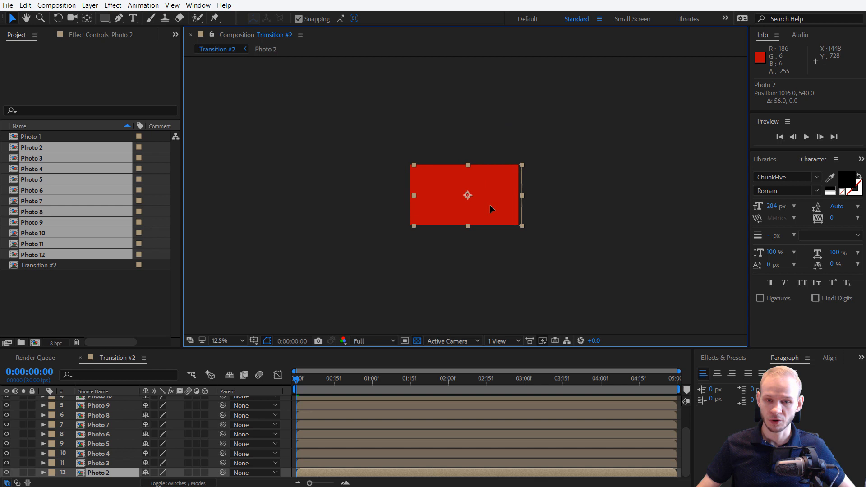
pyautogui.moveTo(490, 209); pyautogui.dragTo(467, 212)
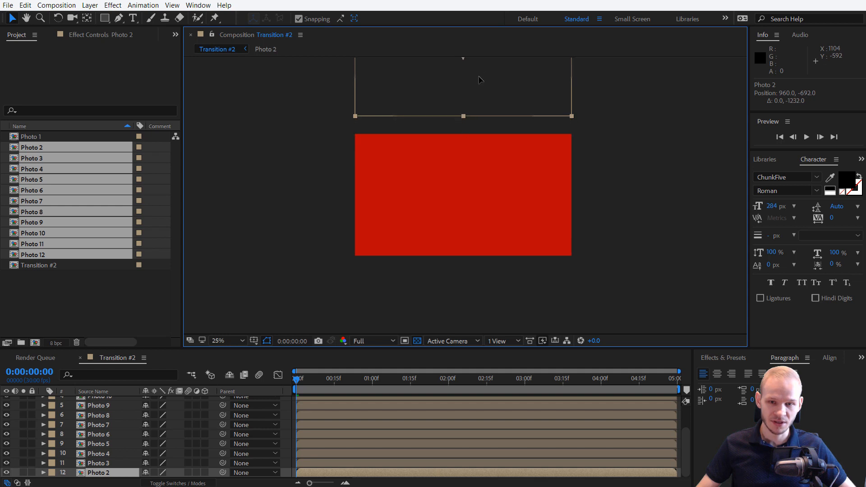
# Snap Photo 2 down so its bottom edge meets the red layer's top edge (Position 960, -540).
pyautogui.moveTo(479, 80); pyautogui.dragTo(463, 135)
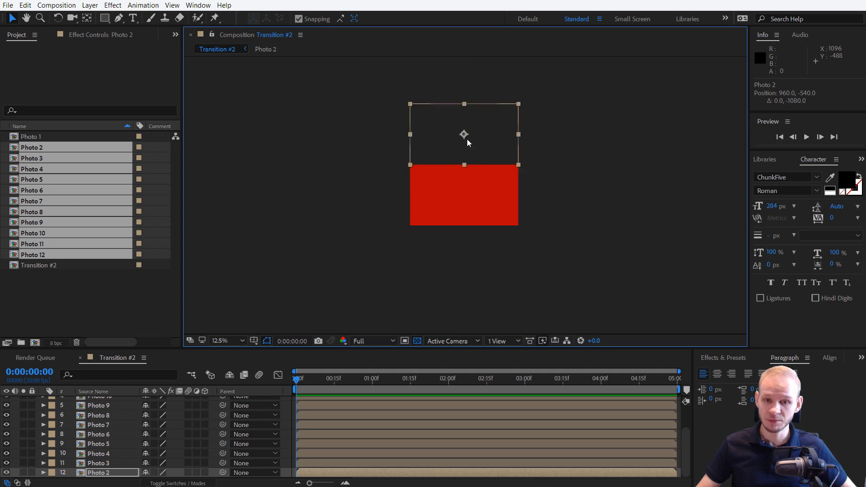
pyautogui.moveTo(461, 143)
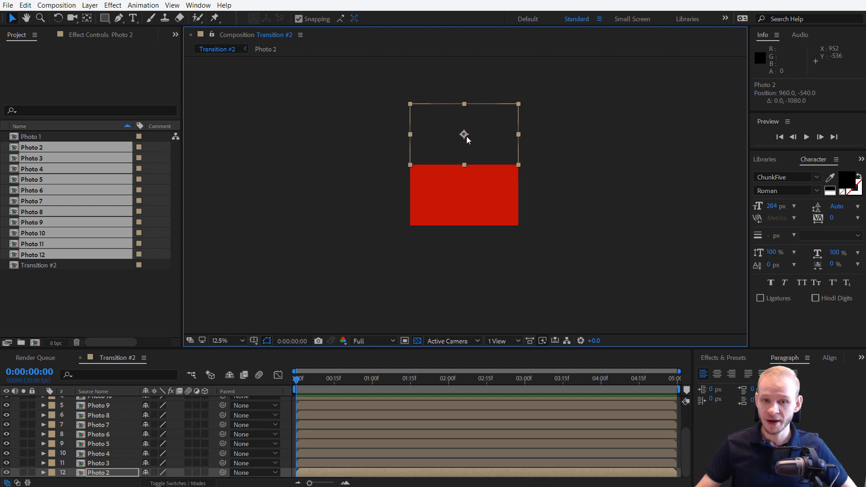
pyautogui.moveTo(437, 134)
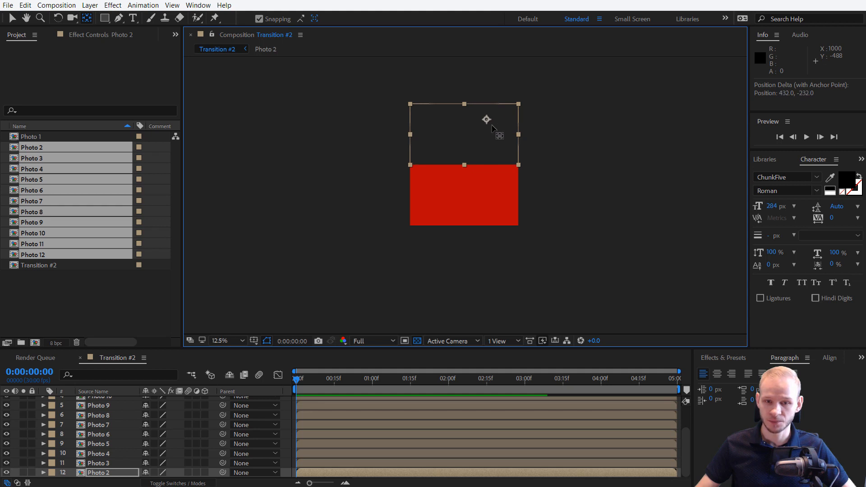
pyautogui.moveTo(260, 19)
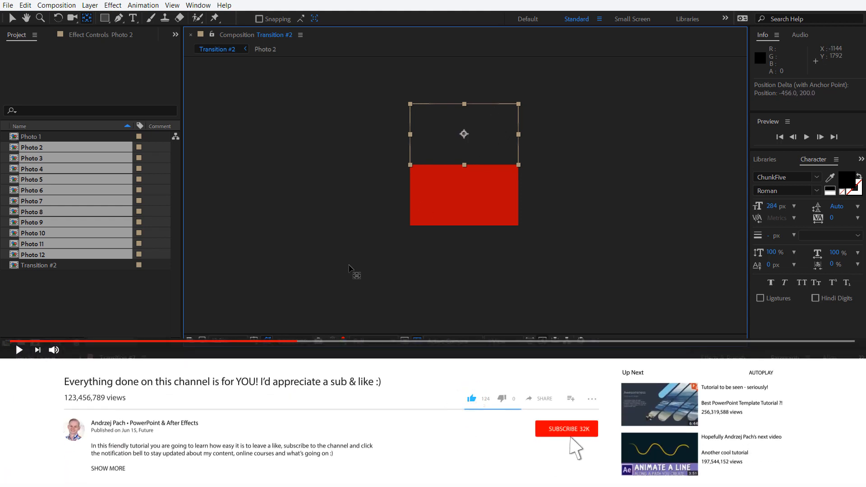
# Drag Photo 2's anchor point to a new spot with the Pan Behind tool.
pyautogui.click(565, 428)
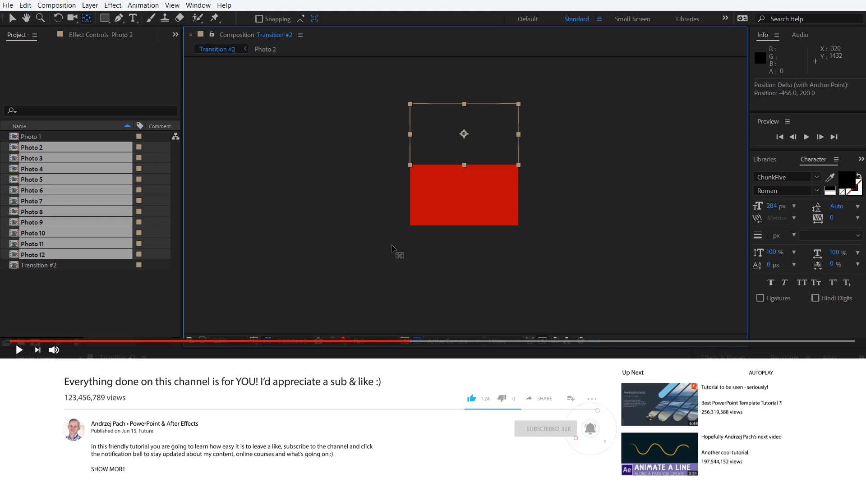